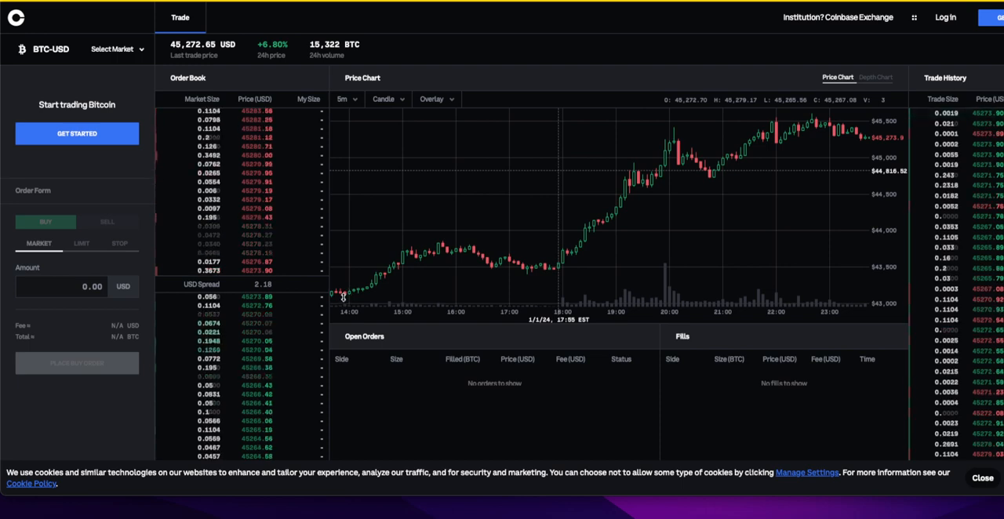
mouse_move(430, 274)
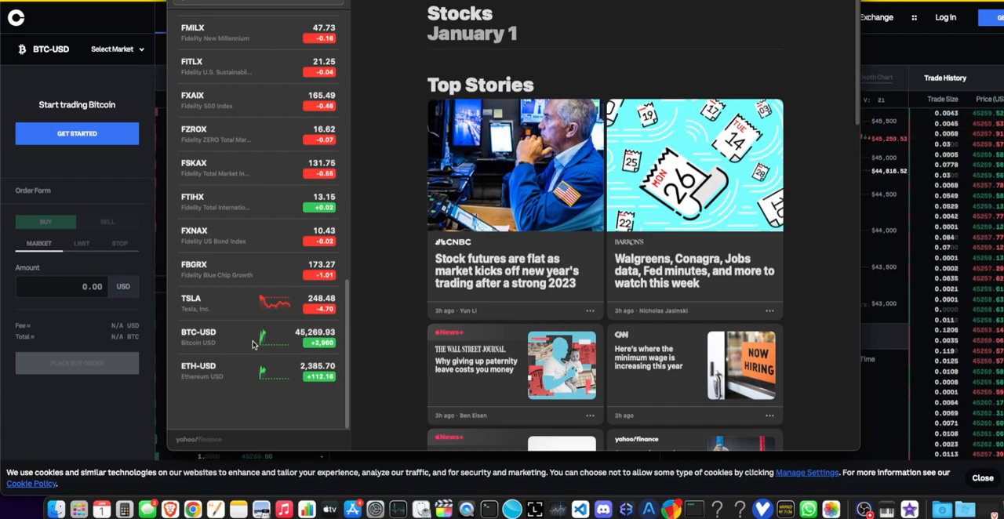
Show BTC-USD at 45,269.93 on its one-year chart with the Bitcoin news headlines.
click(220, 337)
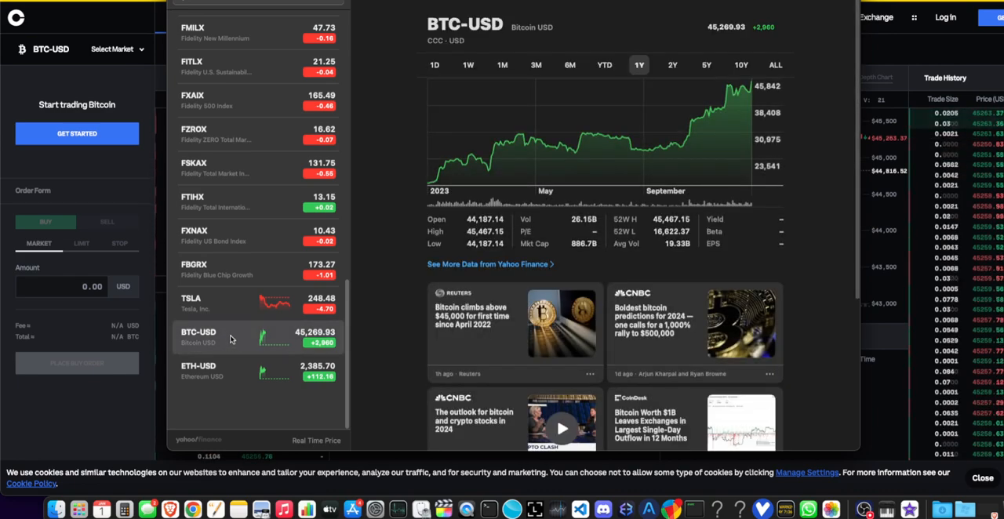
mouse_move(458, 334)
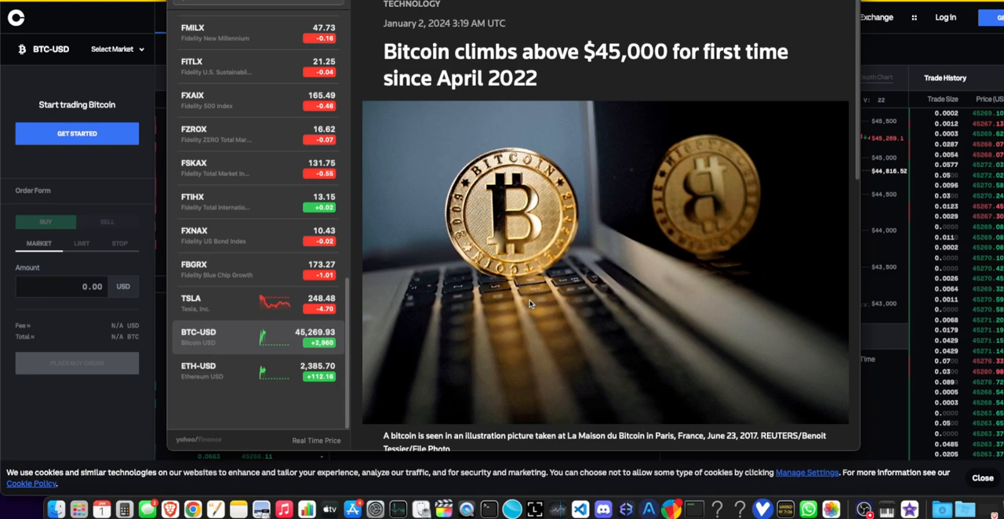
mouse_move(535, 137)
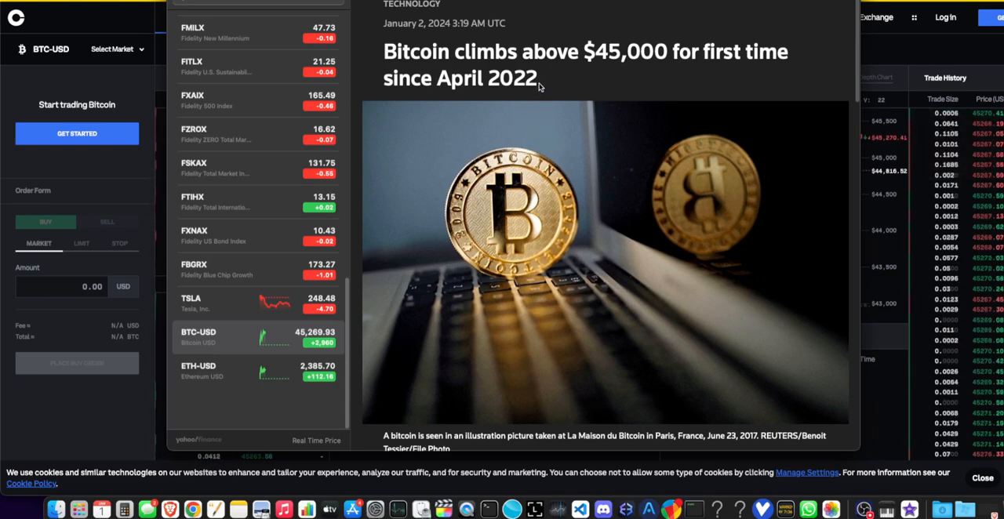
Read the Reuters article from its opening down to the 21-month peak of $45,488.
scroll(down, 3)
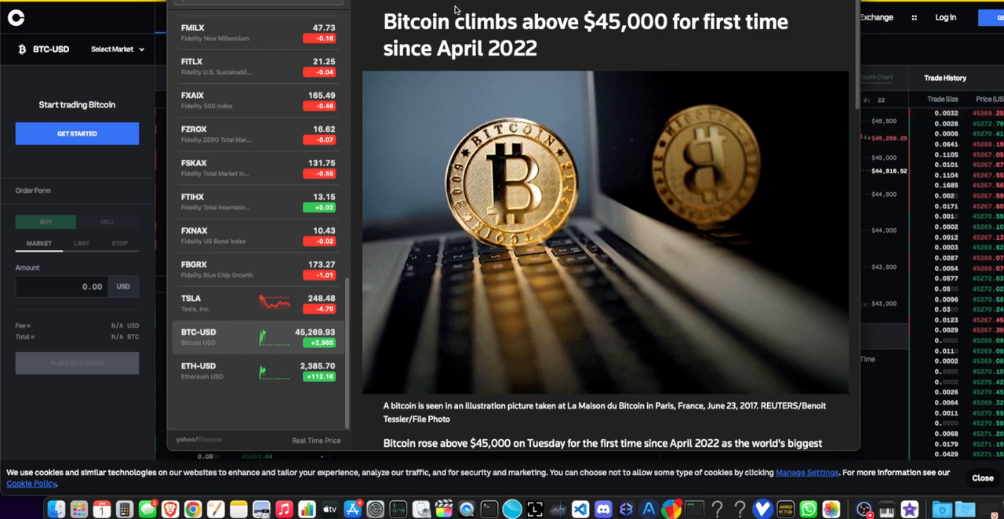
scroll(down, 3)
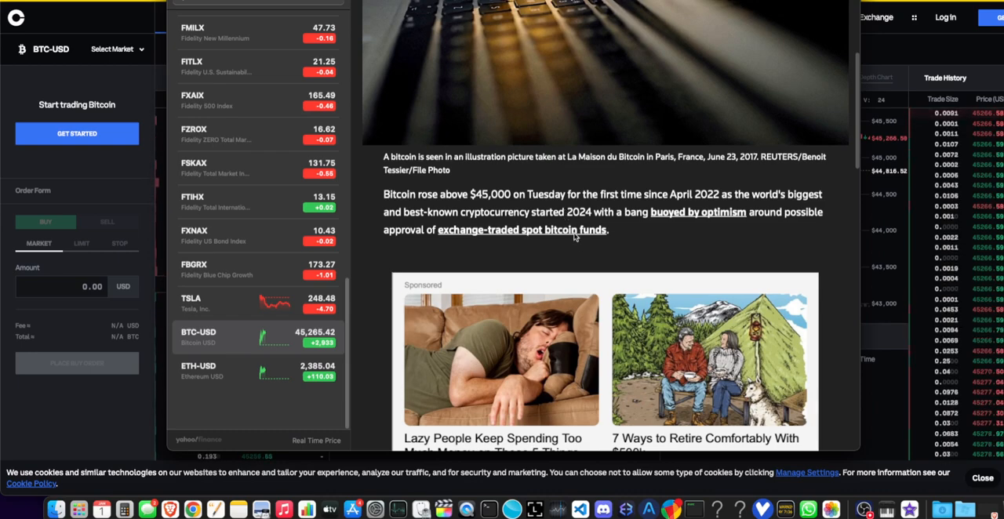
mouse_move(584, 238)
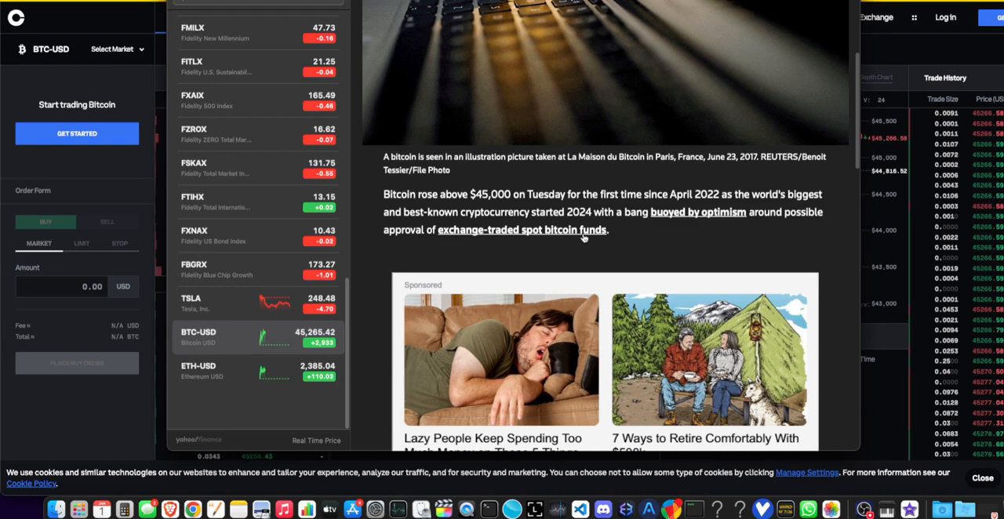
scroll(down, 3)
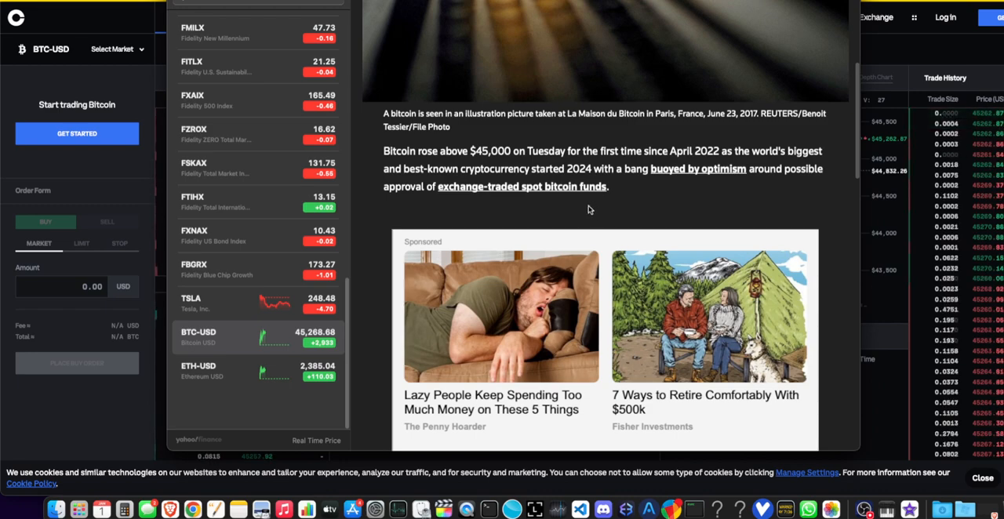
scroll(down, 3)
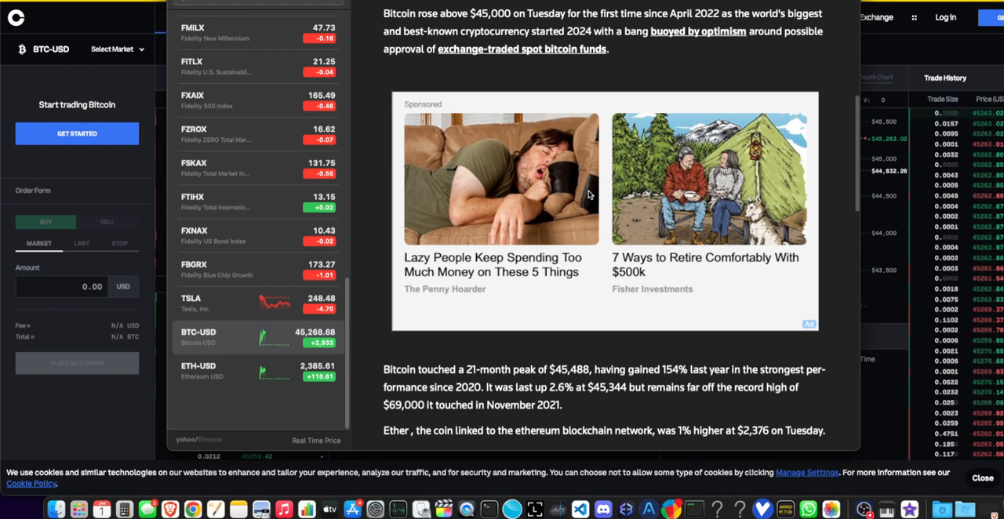
Read on through the spot bitcoin ETF news to the closing analyst quote and reporting credits.
scroll(down, 3)
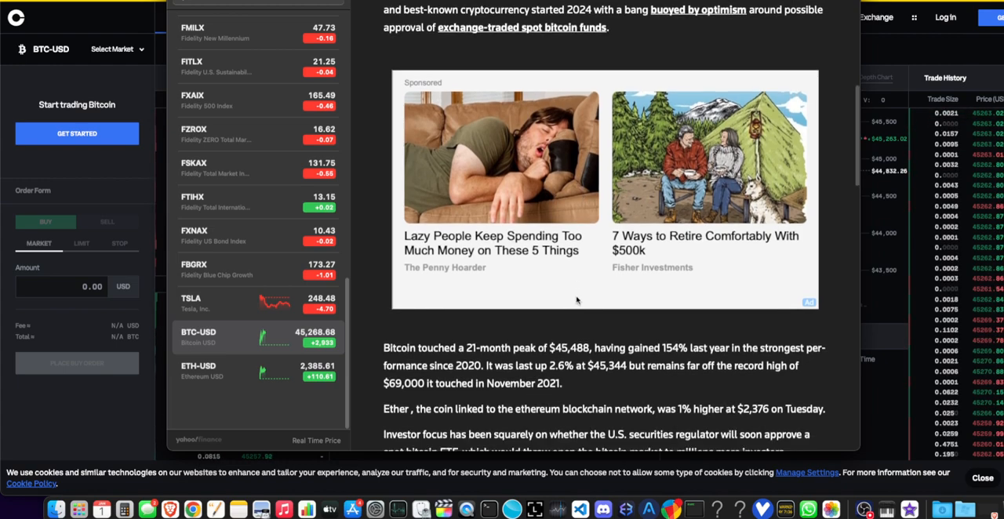
scroll(down, 3)
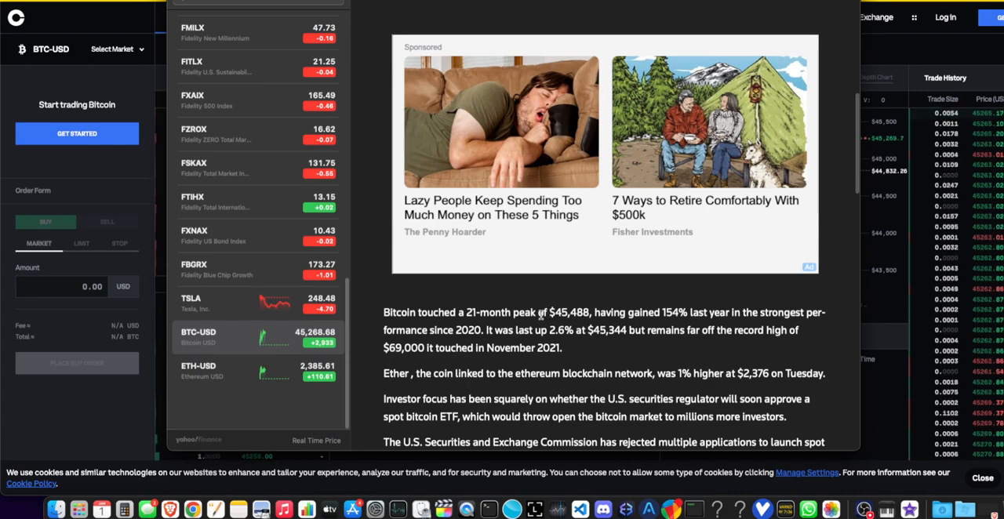
scroll(down, 3)
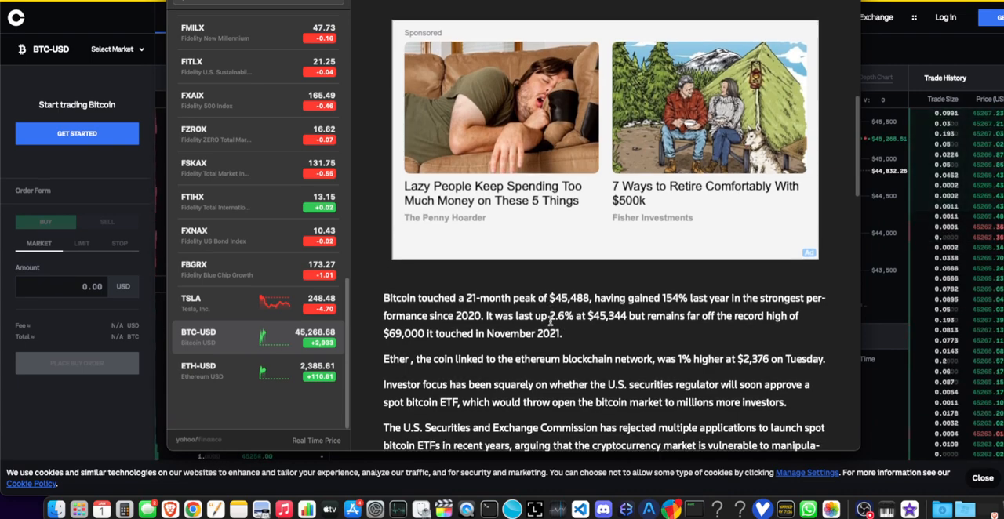
scroll(down, 3)
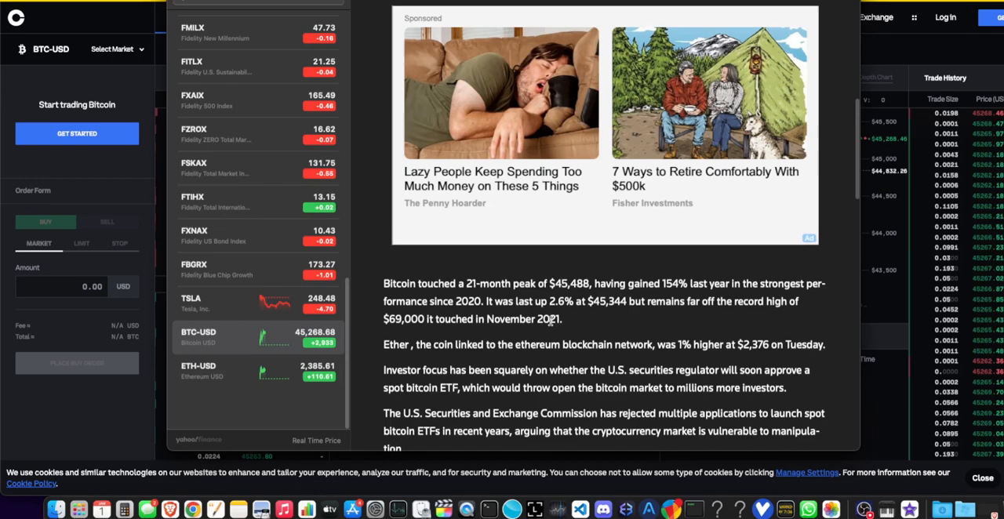
scroll(down, 3)
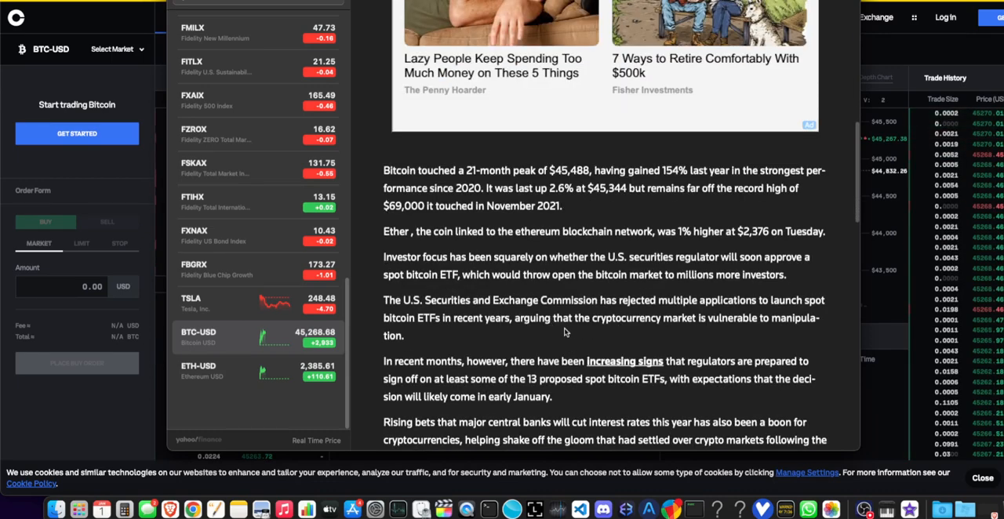
mouse_move(532, 348)
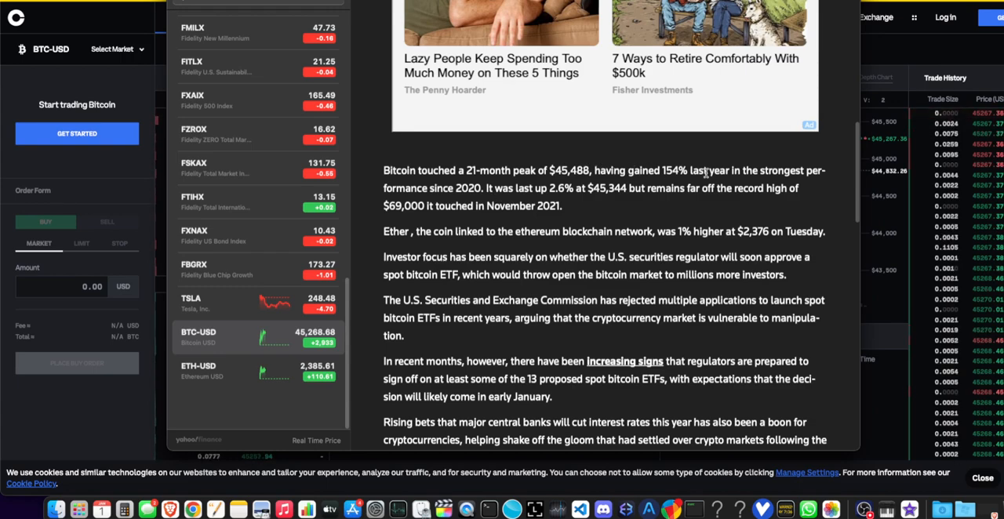
scroll(down, 3)
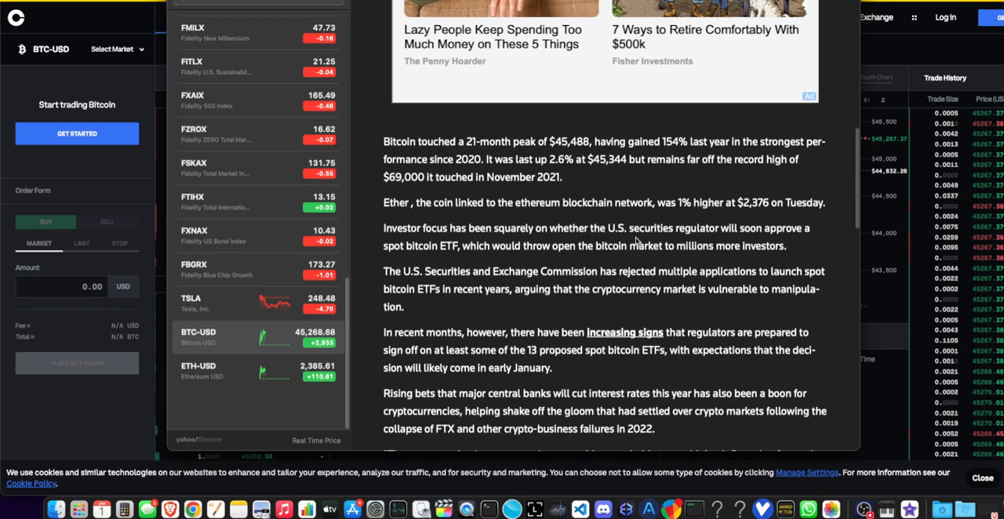
mouse_move(568, 254)
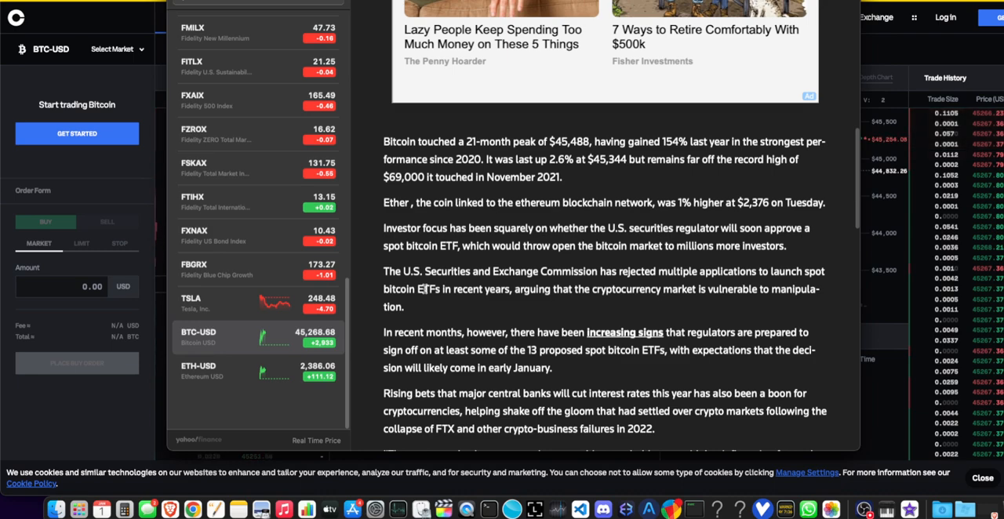
scroll(down, 3)
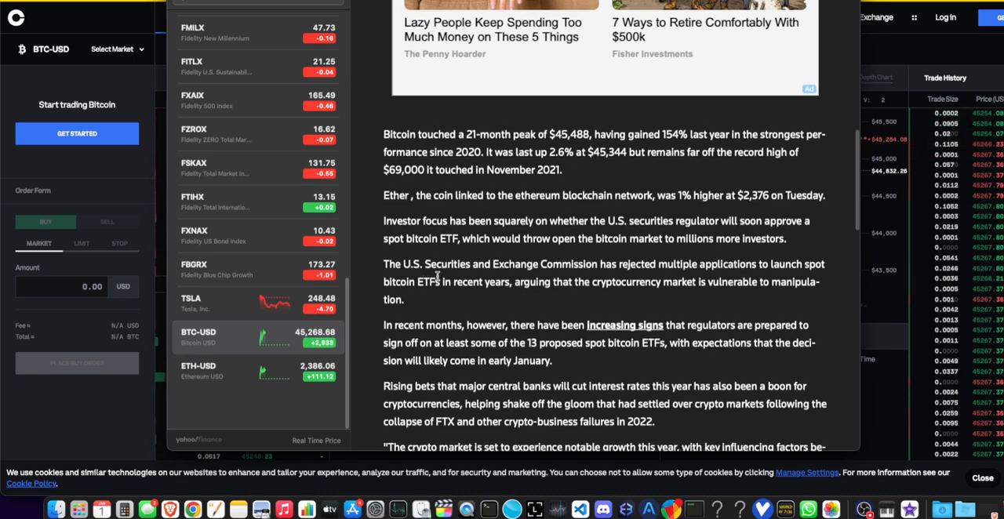
scroll(down, 3)
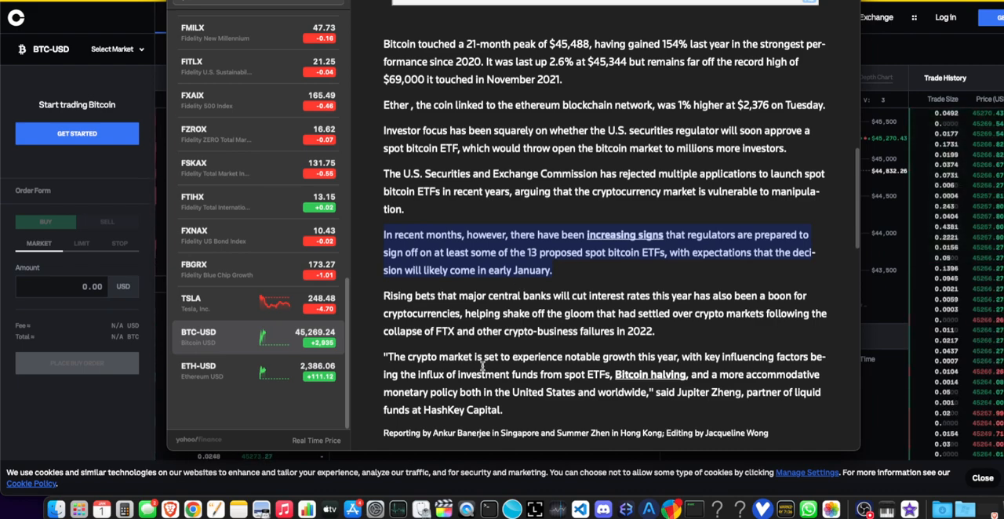
mouse_move(475, 378)
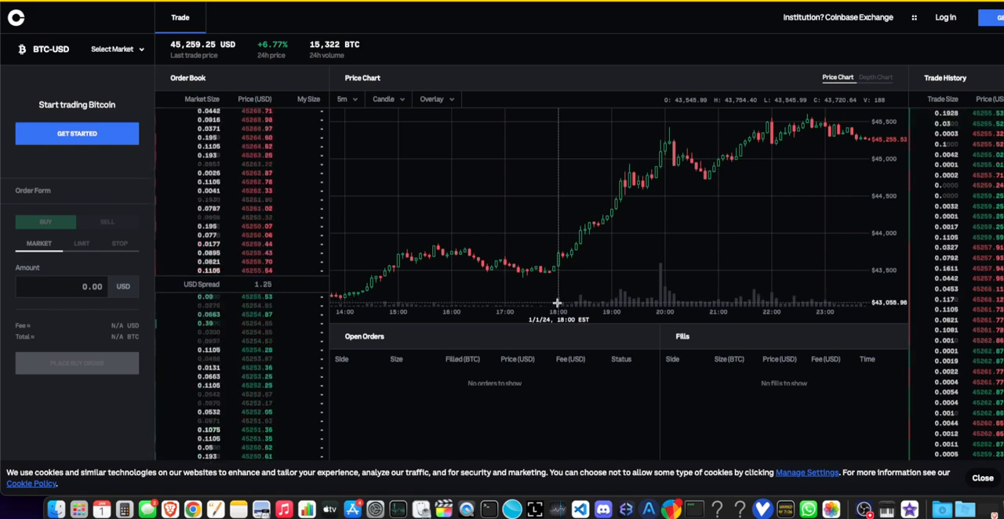
mouse_move(587, 296)
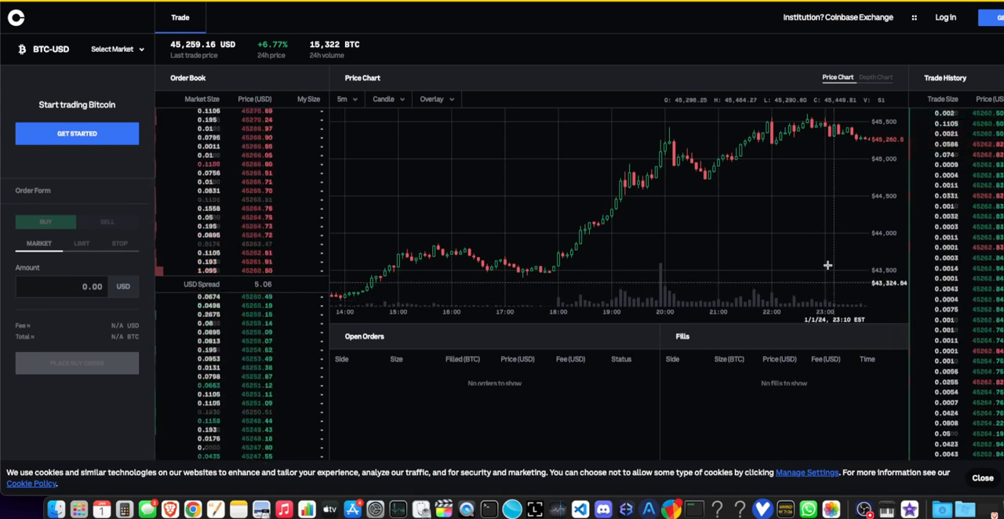
mouse_move(775, 220)
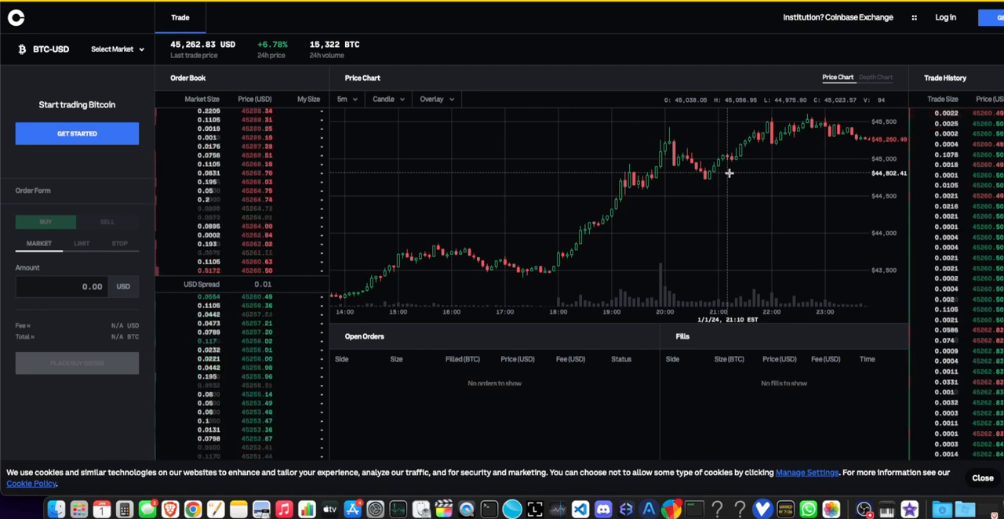
mouse_move(673, 266)
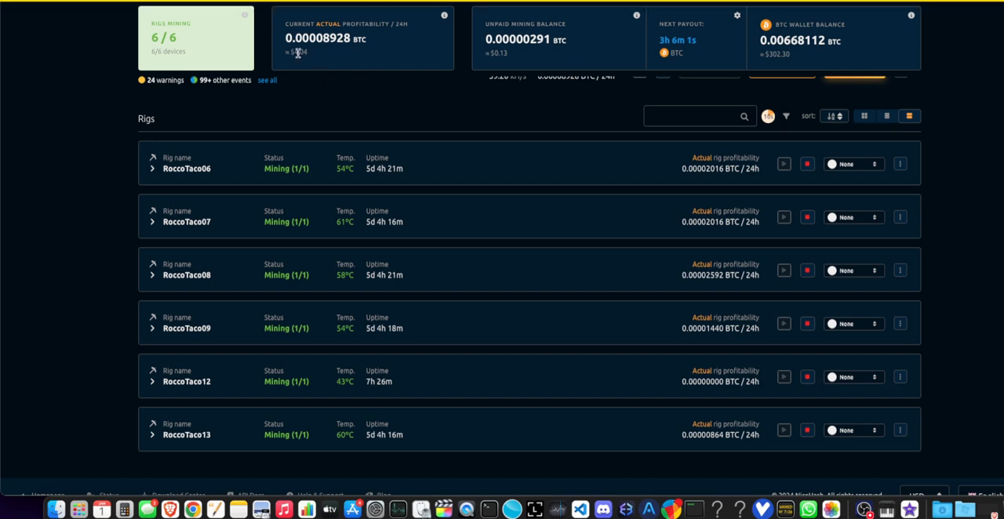
mouse_move(781, 71)
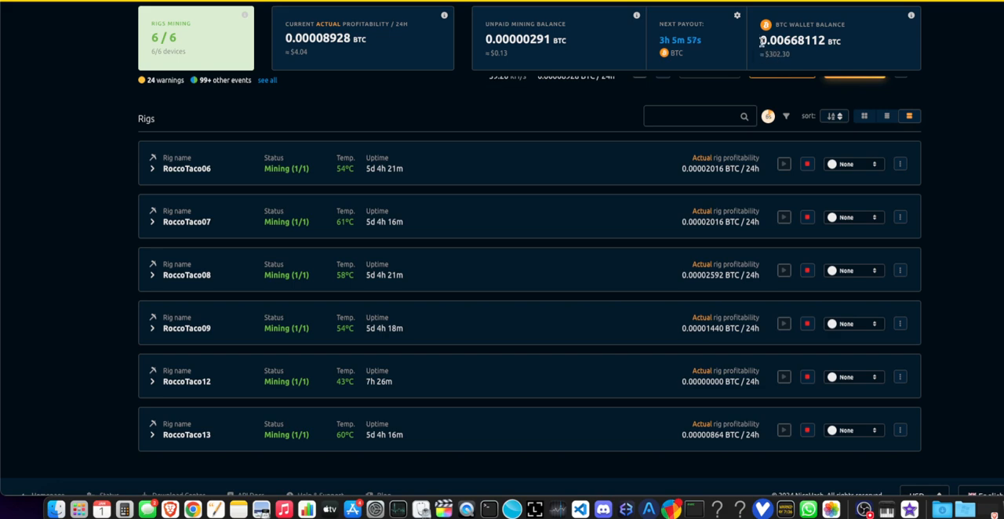
Highlight the BTC wallet balance of 0.00668112 BTC on the NiceHash rig dashboard.
double_click(800, 41)
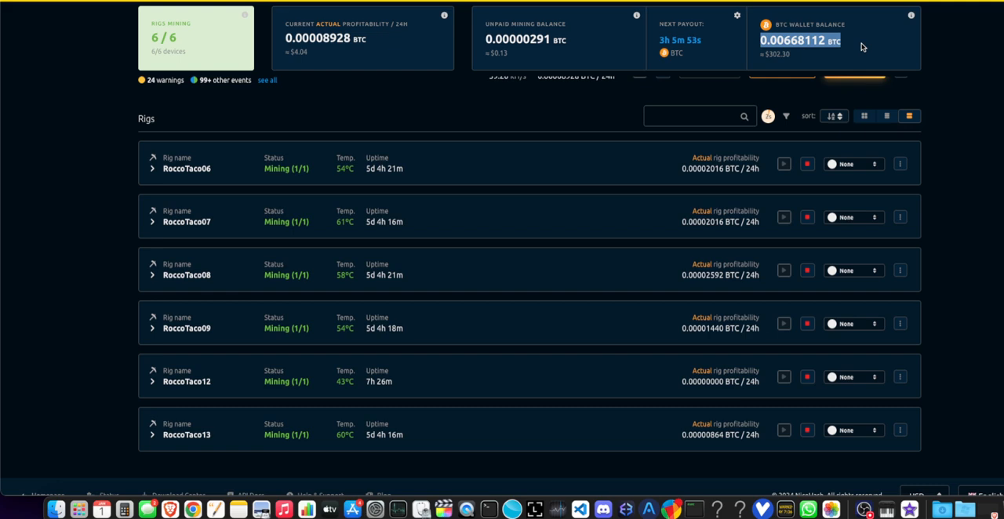
mouse_move(796, 61)
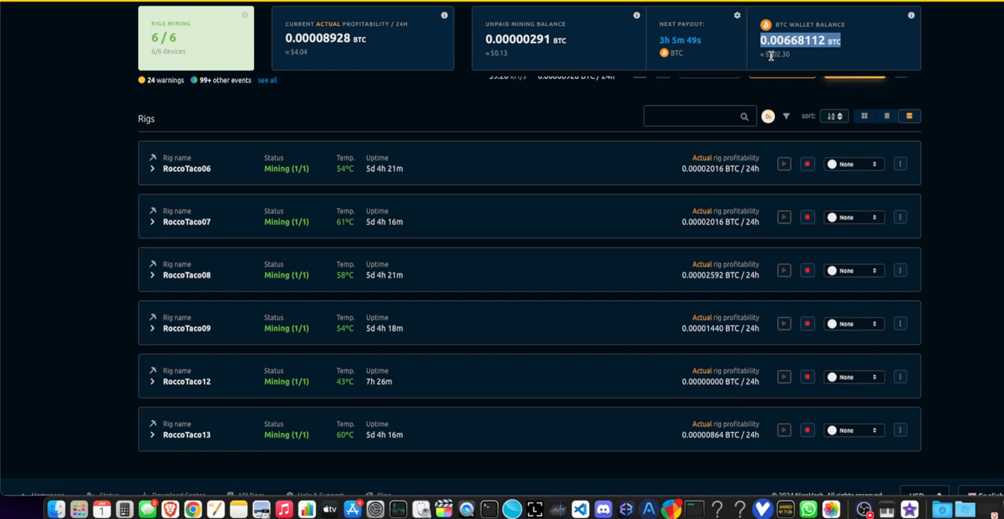
mouse_move(804, 60)
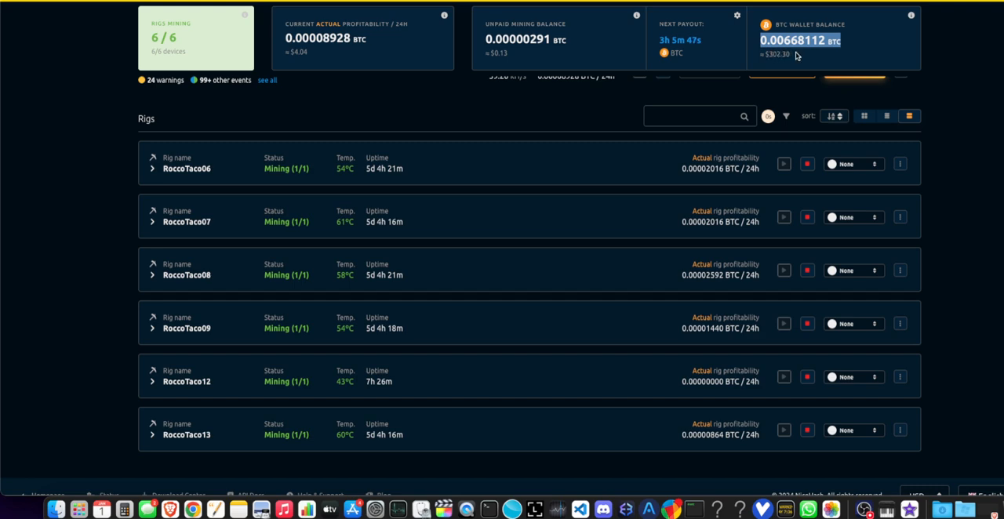
mouse_move(774, 56)
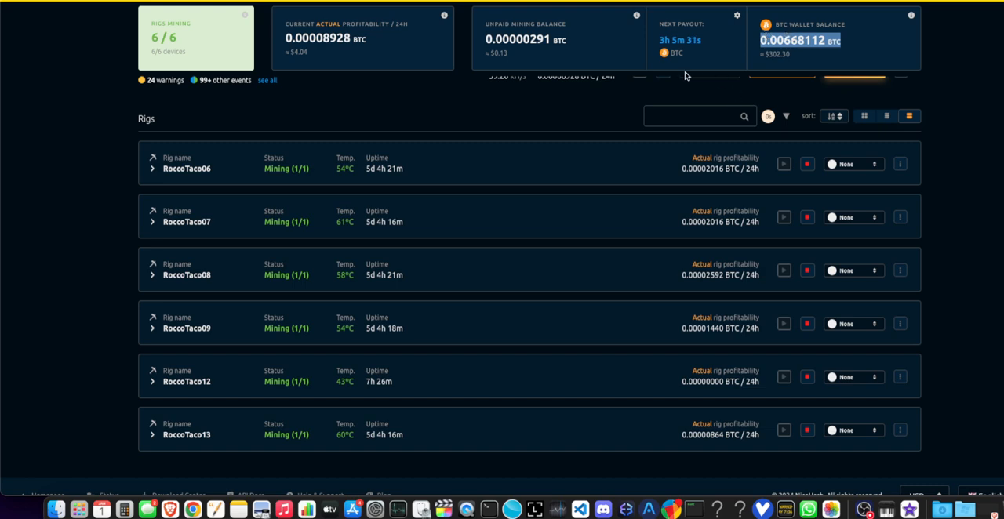
mouse_move(379, 141)
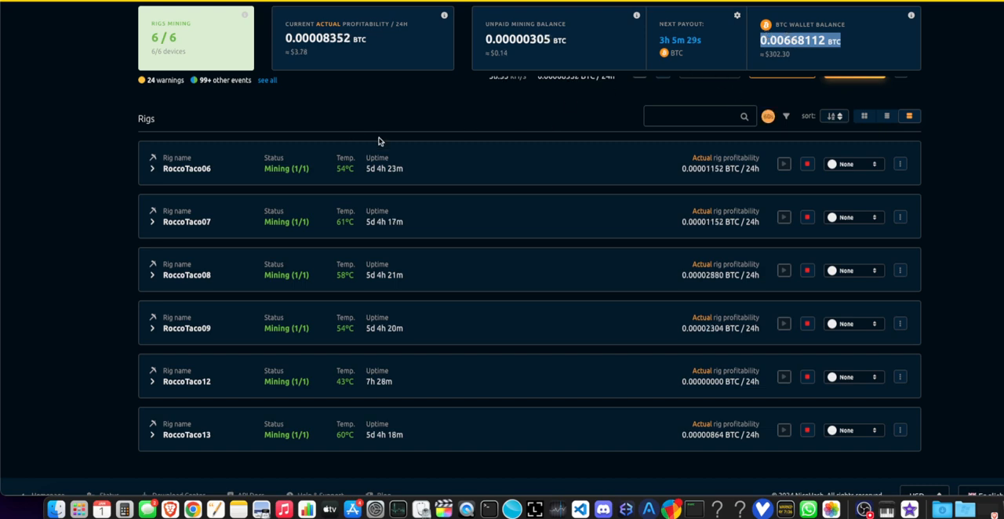
mouse_move(355, 135)
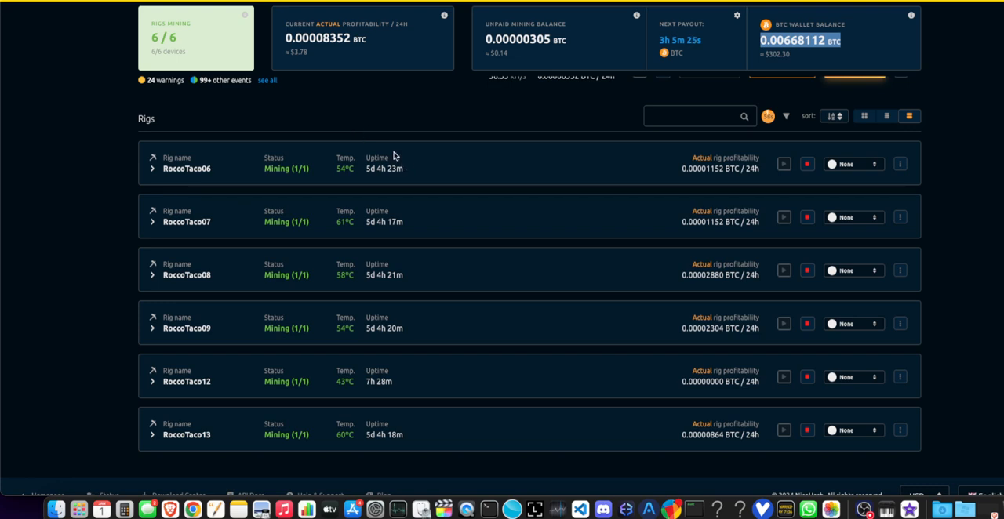
mouse_move(334, 207)
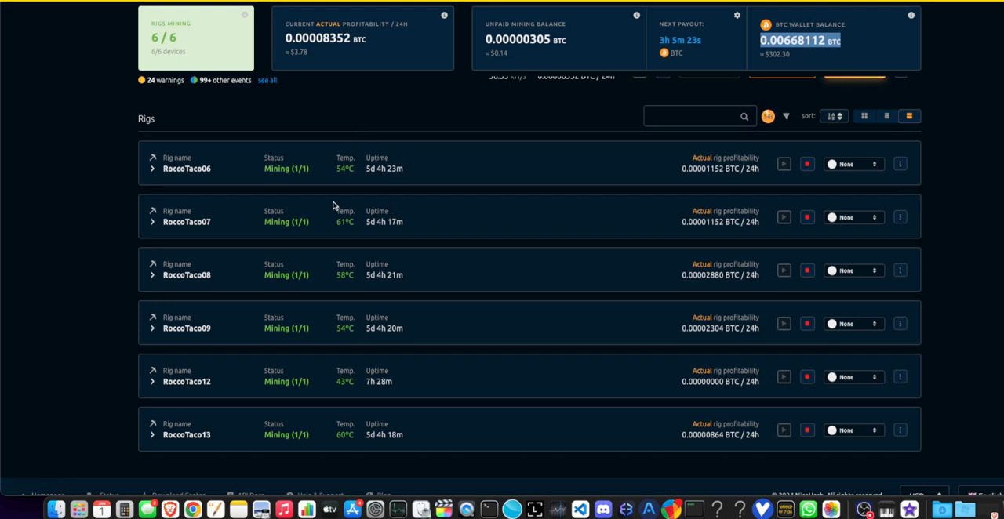
mouse_move(518, 151)
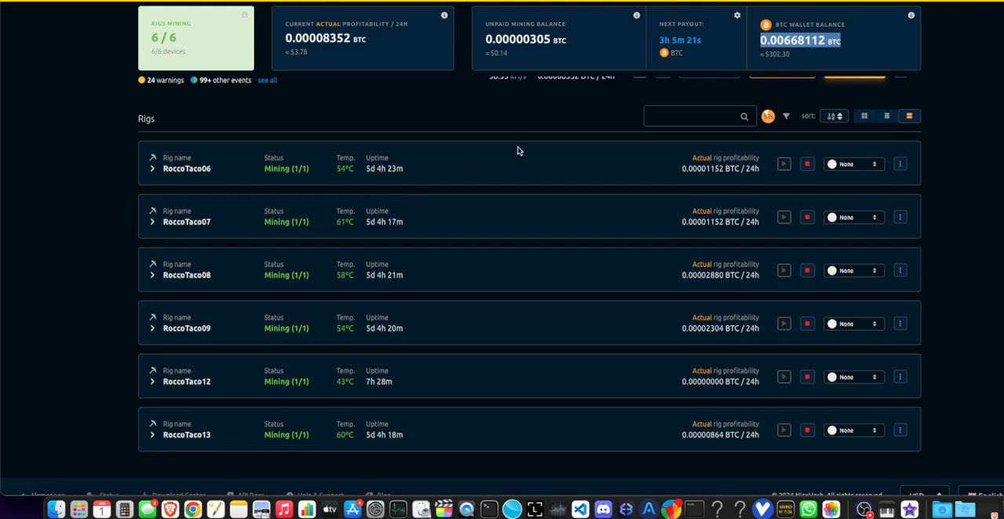
mouse_move(540, 151)
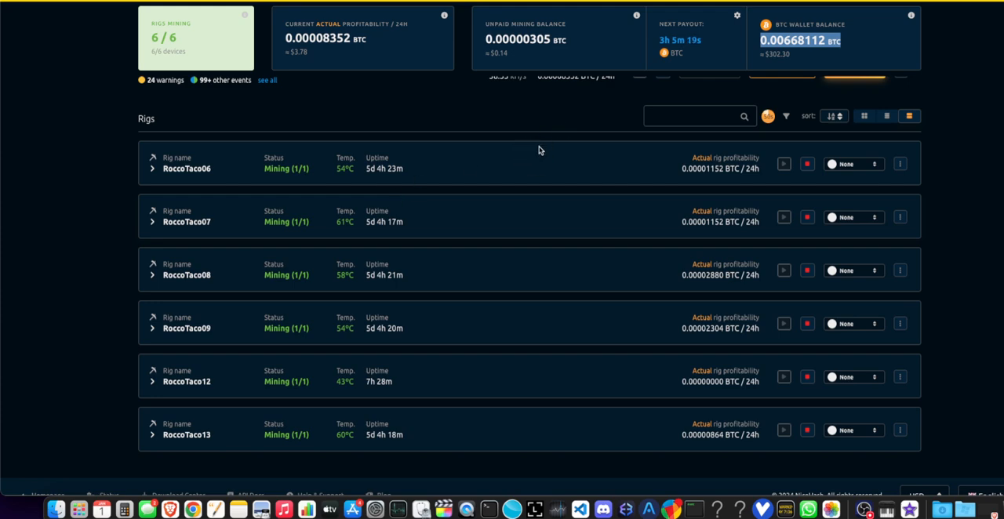
mouse_move(528, 162)
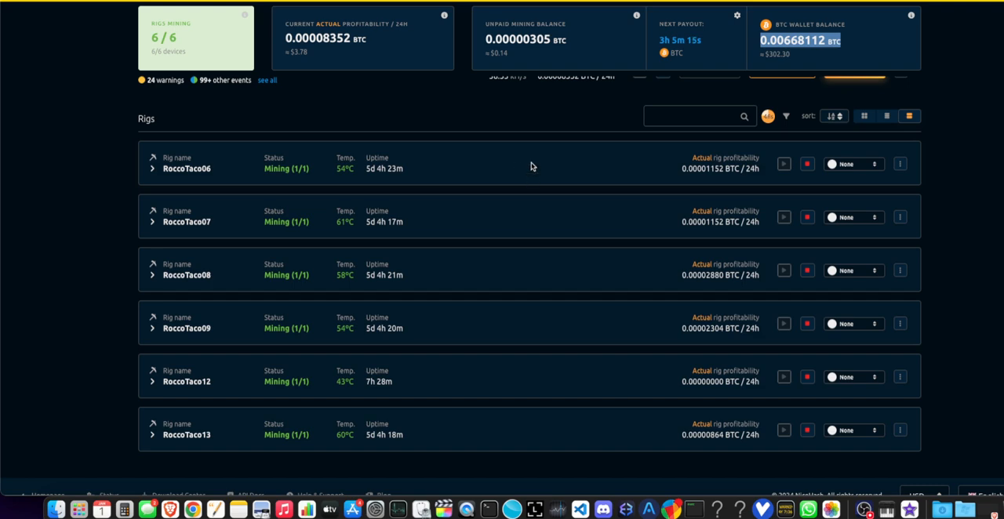
mouse_move(535, 193)
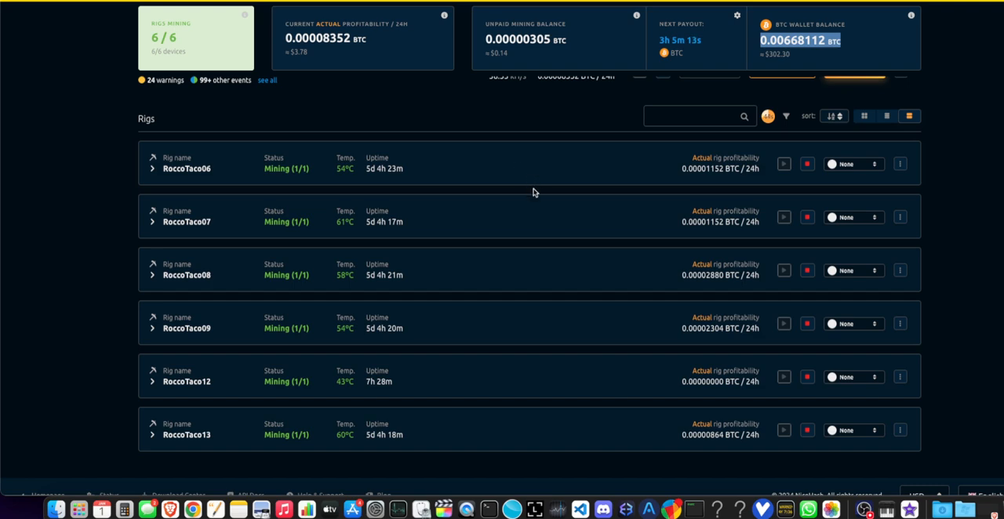
mouse_move(524, 239)
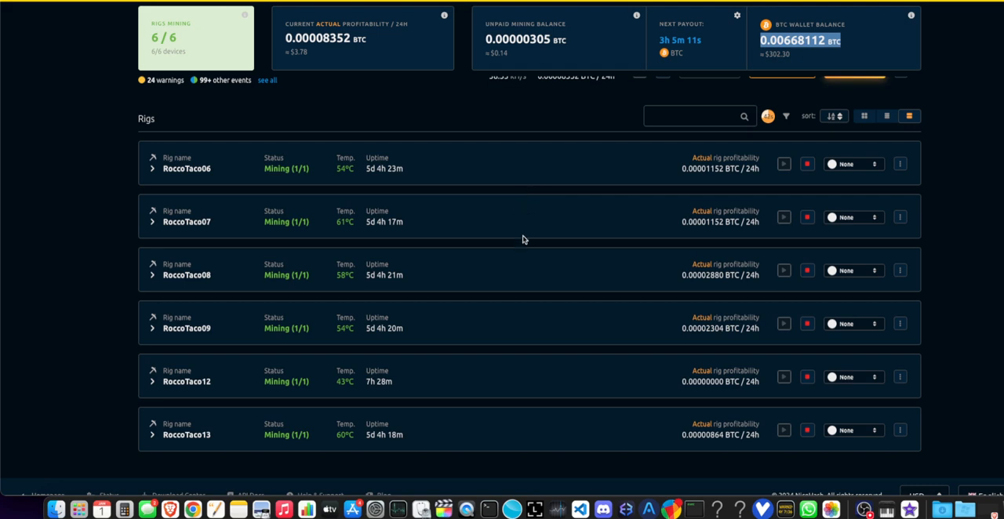
mouse_move(525, 236)
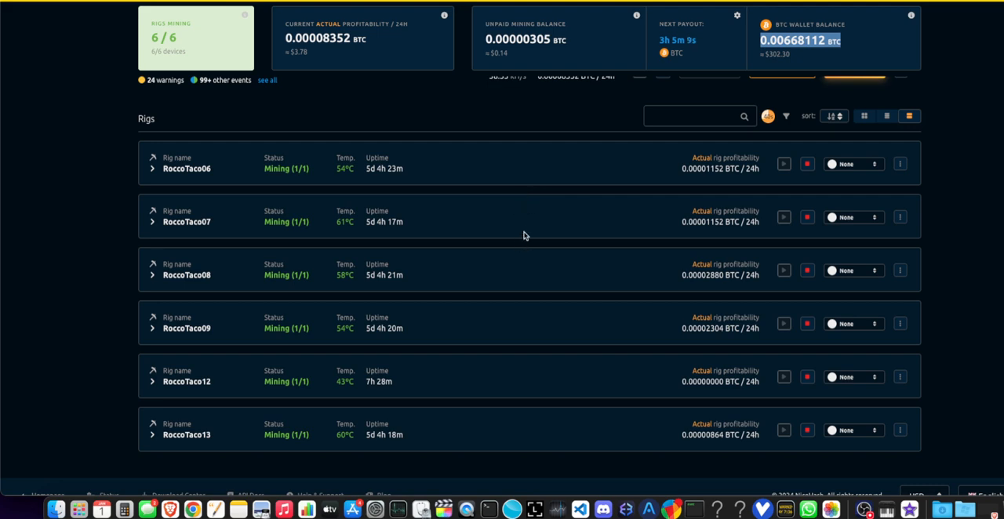
mouse_move(61, 264)
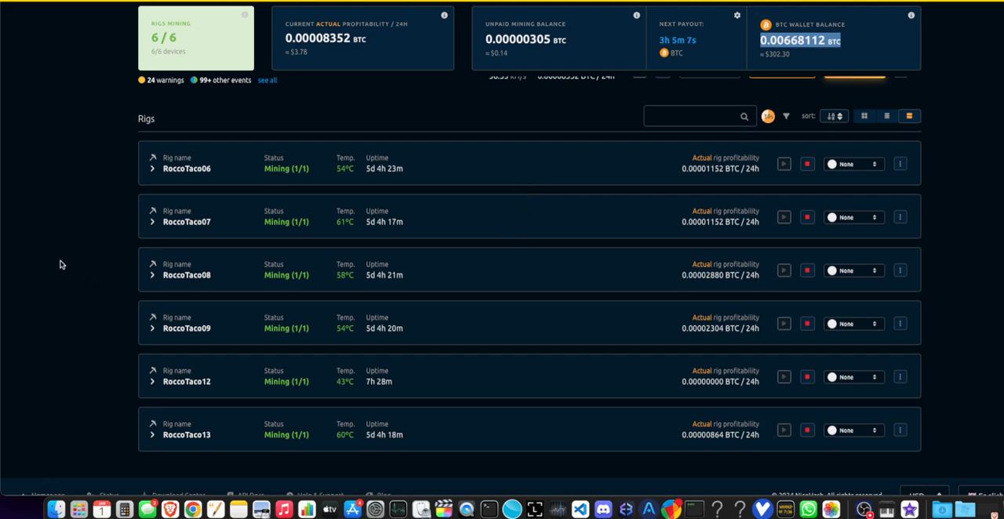